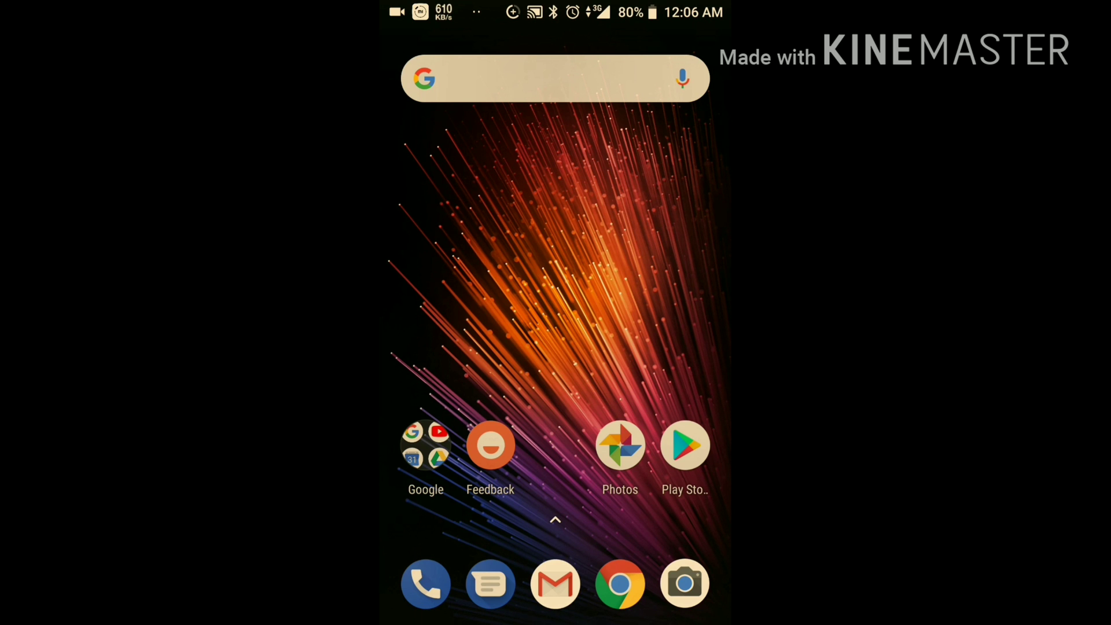
# - Launch the Phone app to dial the hidden hardware test code
pyautogui.click(426, 584)
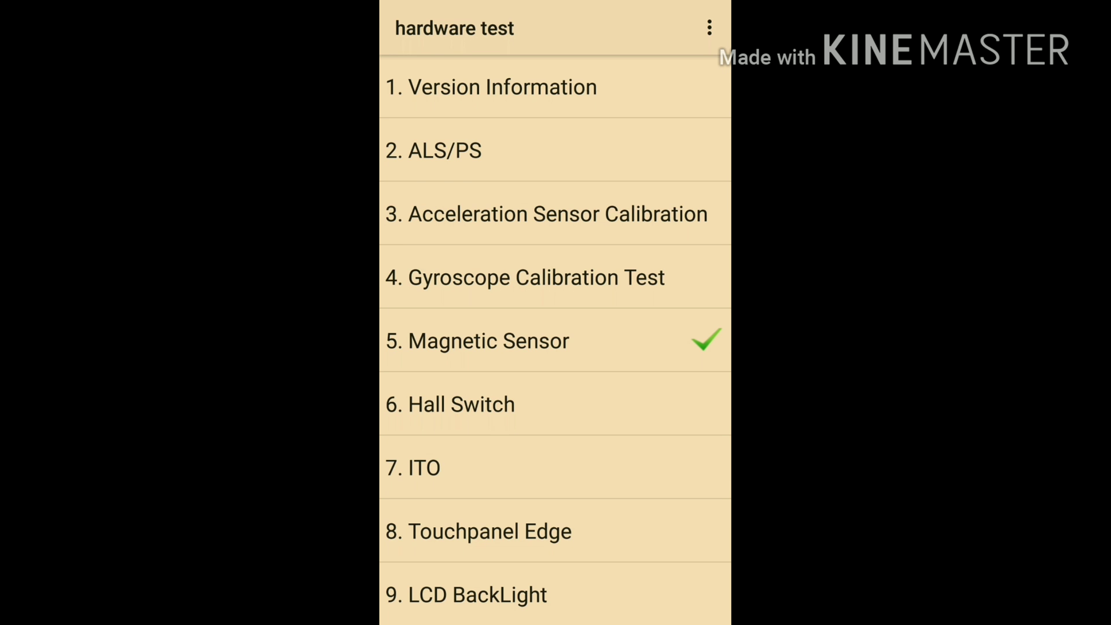
pyautogui.scroll(-3)
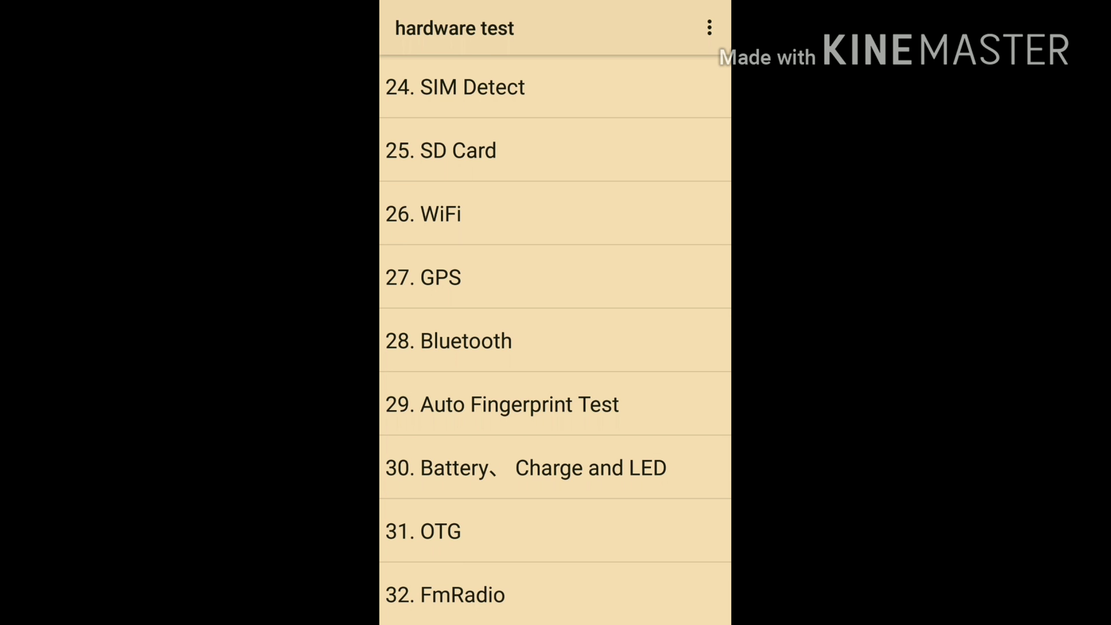
pyautogui.scroll(-3)
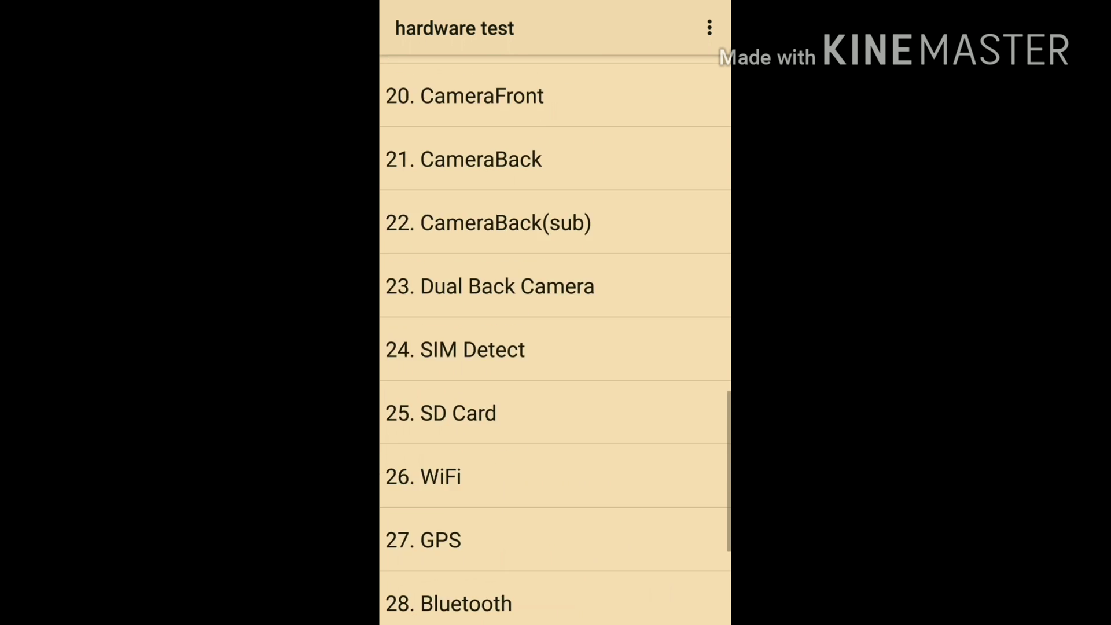
pyautogui.scroll(-3)
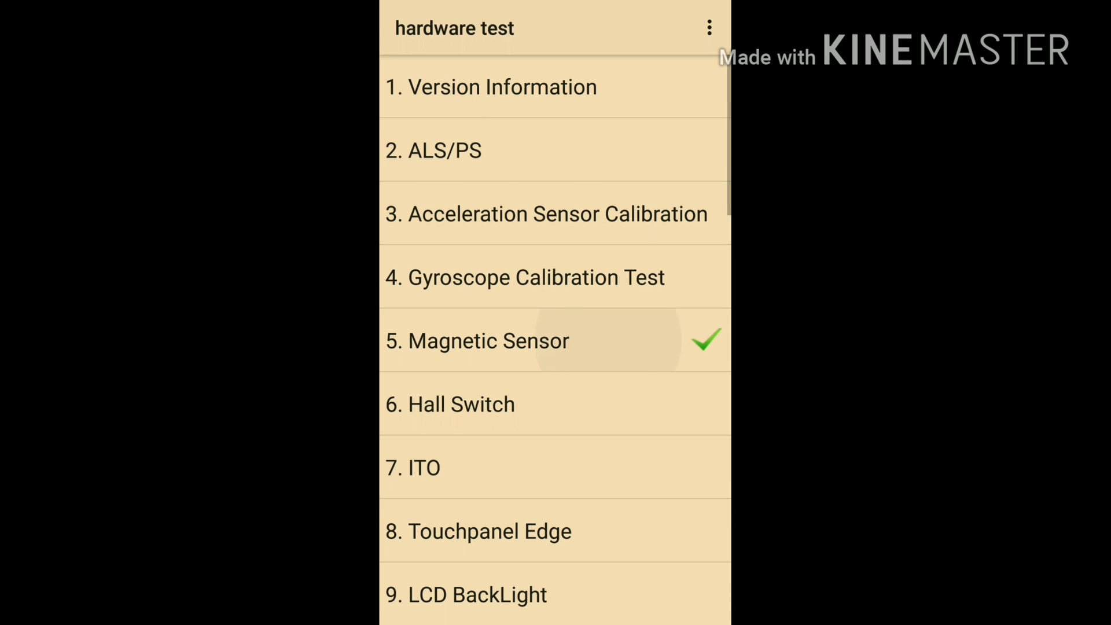
# - Run the Magnetic Sensor test and mark it Pass after calibration OK
pyautogui.click(487, 340)
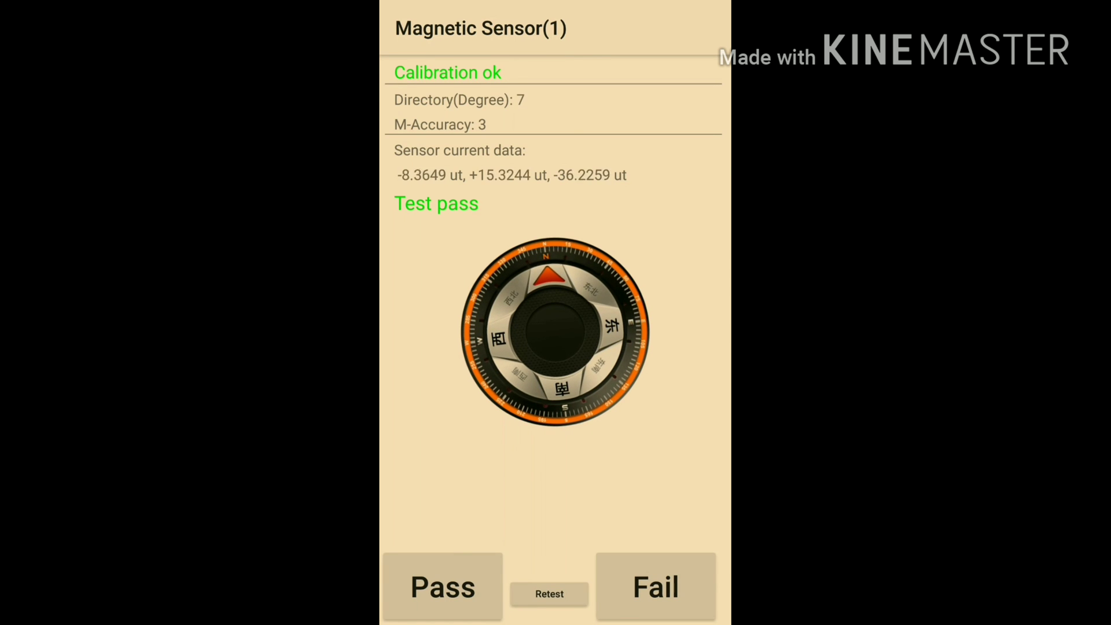
pyautogui.click(441, 586)
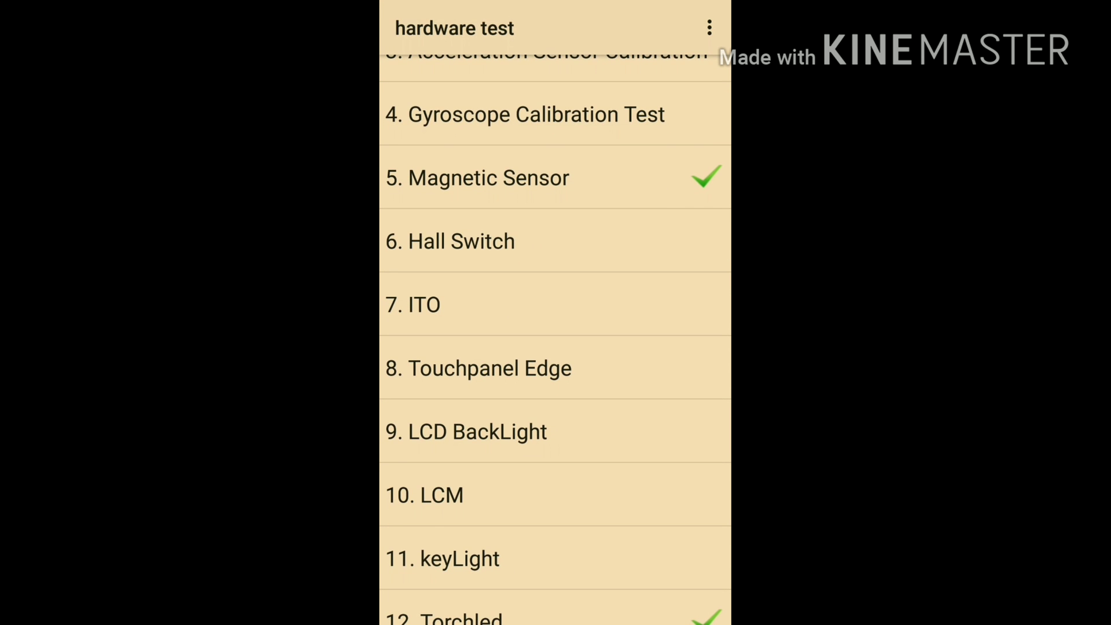
pyautogui.scroll(-3)
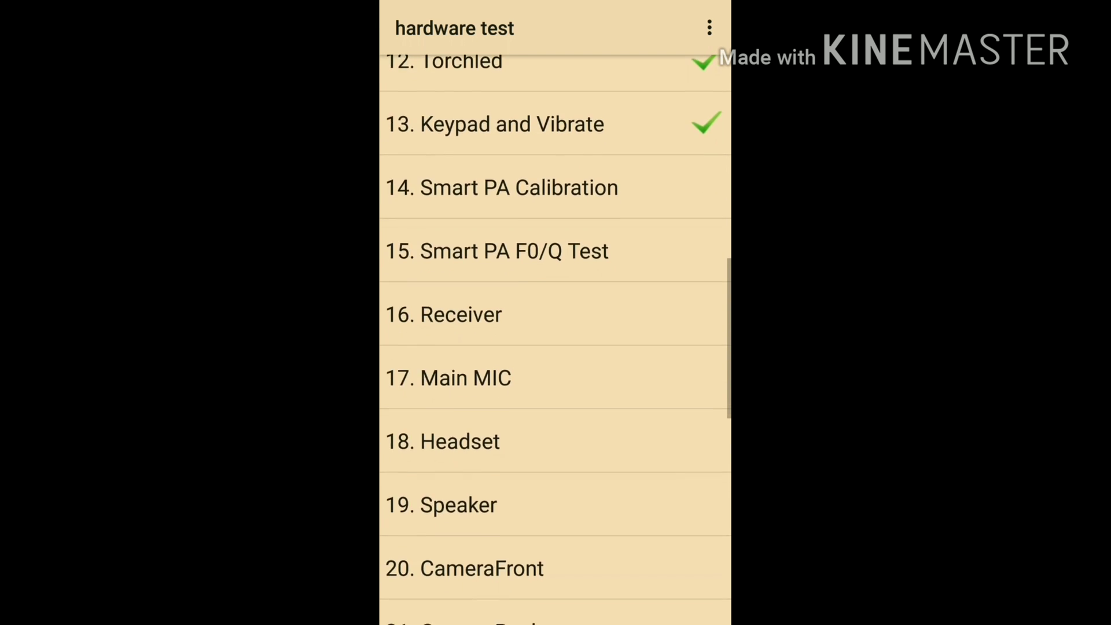
pyautogui.scroll(-3)
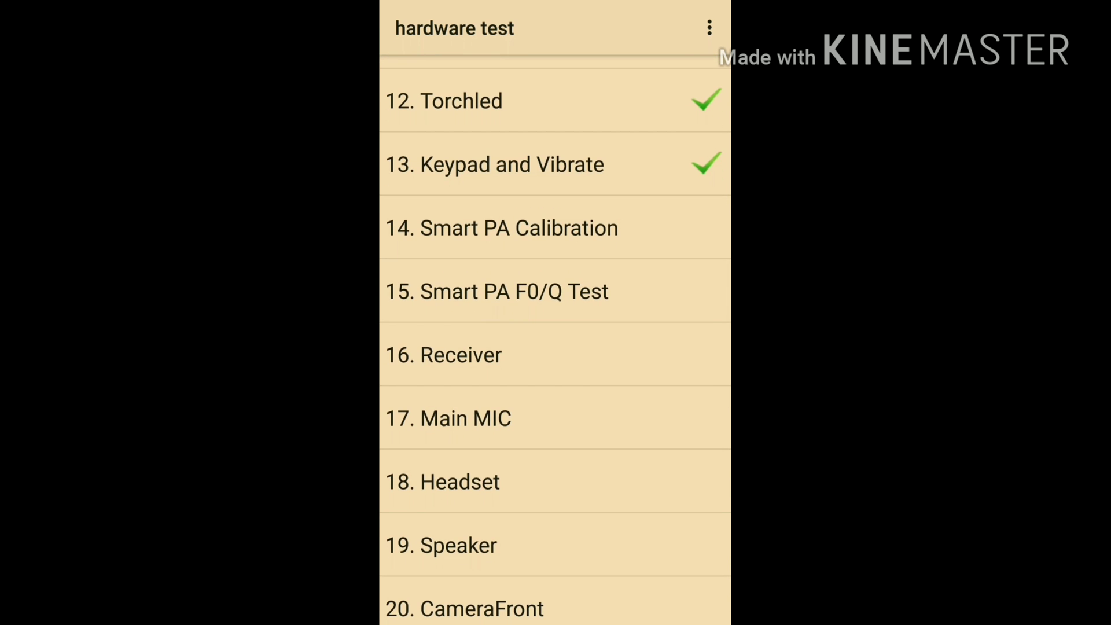
pyautogui.scroll(-3)
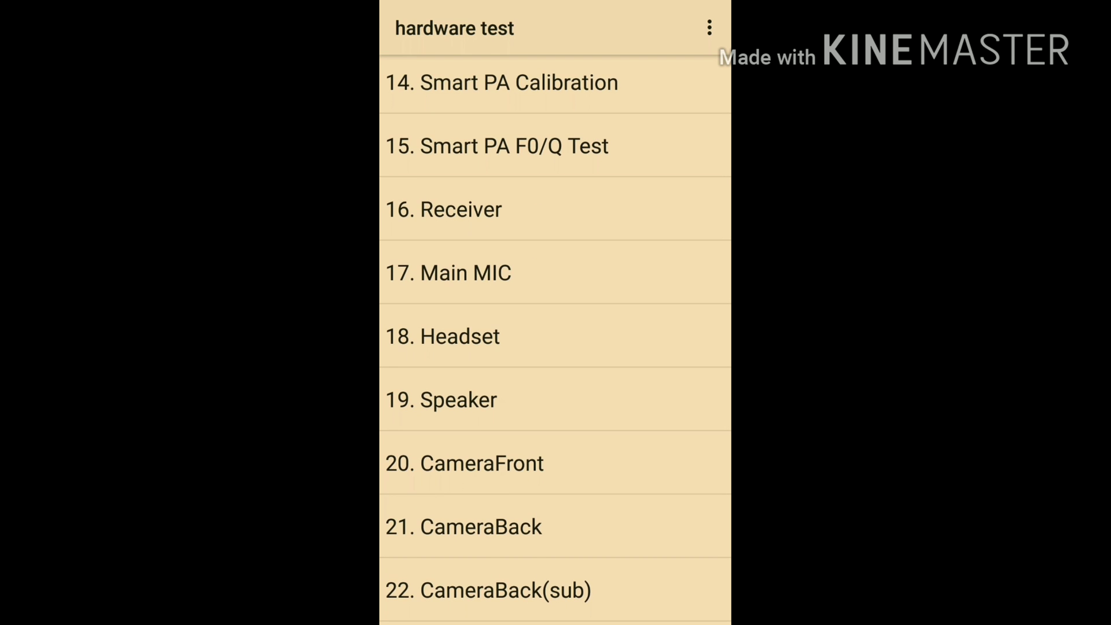
pyautogui.scroll(-3)
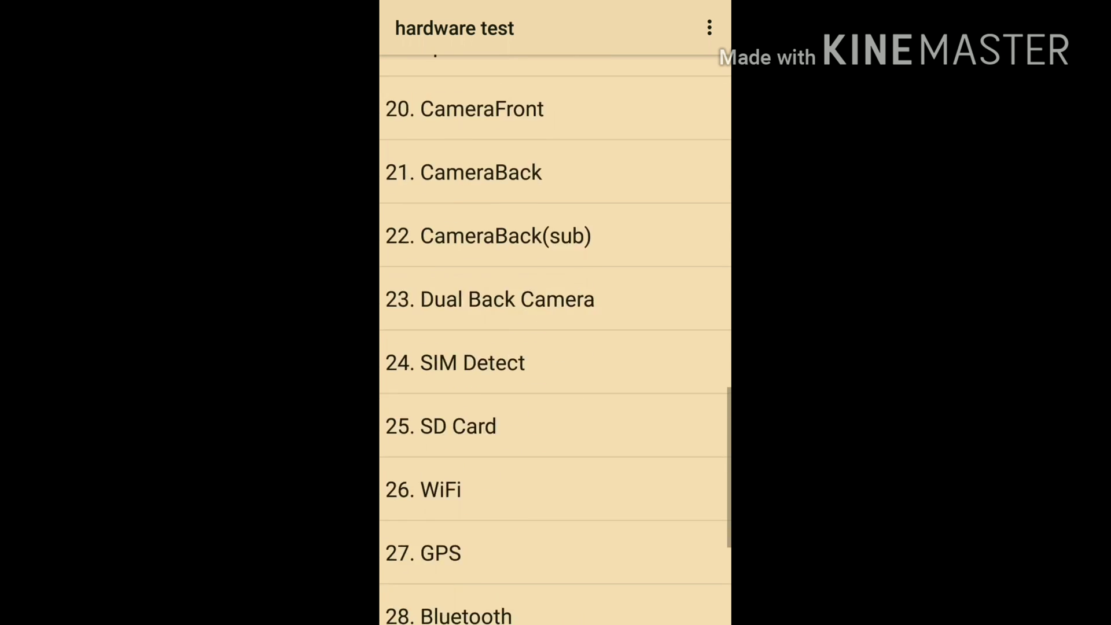
pyautogui.scroll(-3)
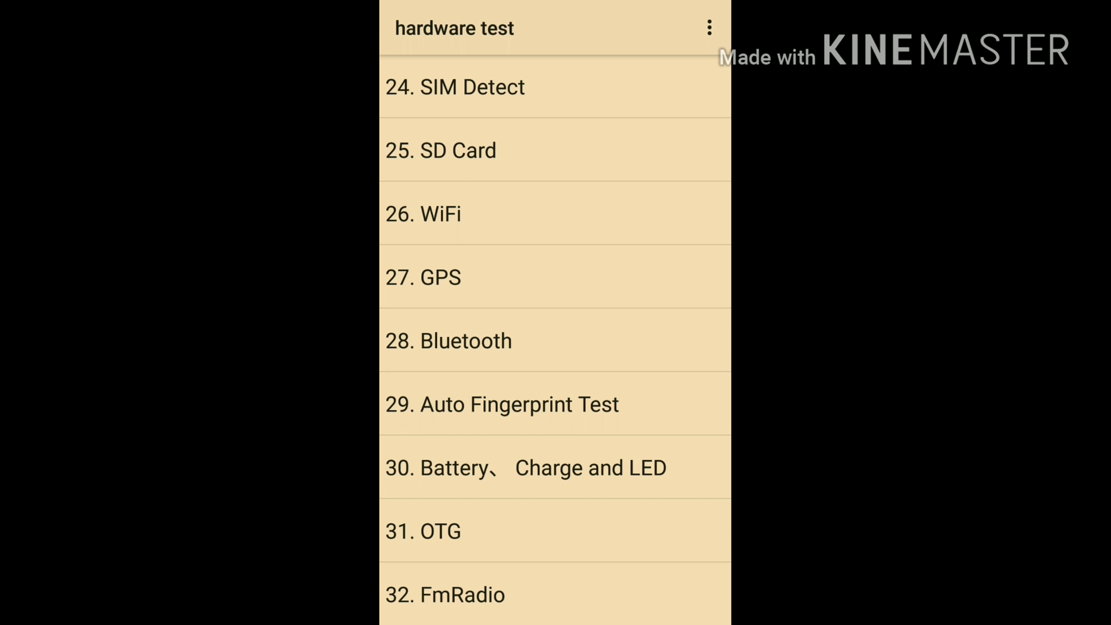